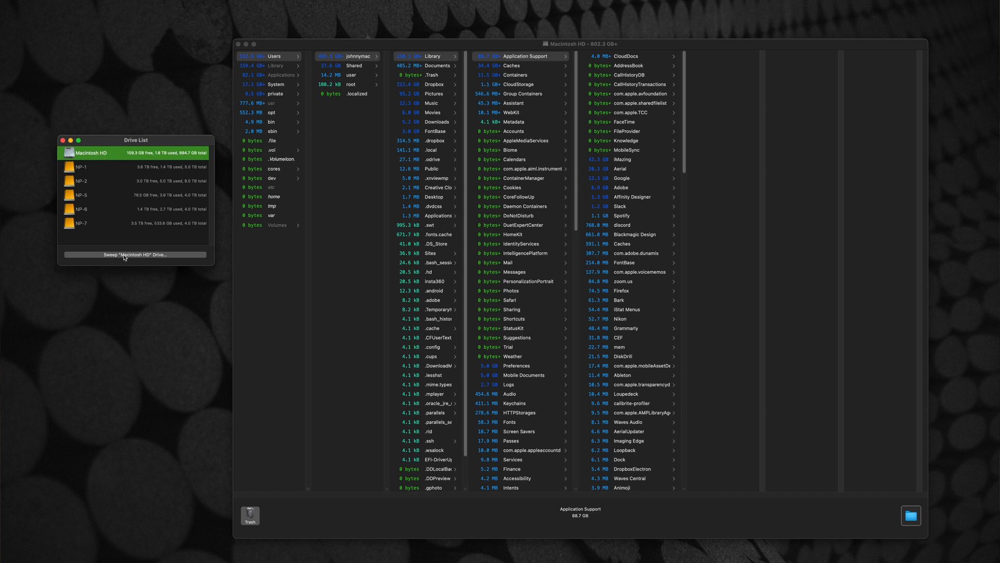
pyautogui.moveTo(312, 255)
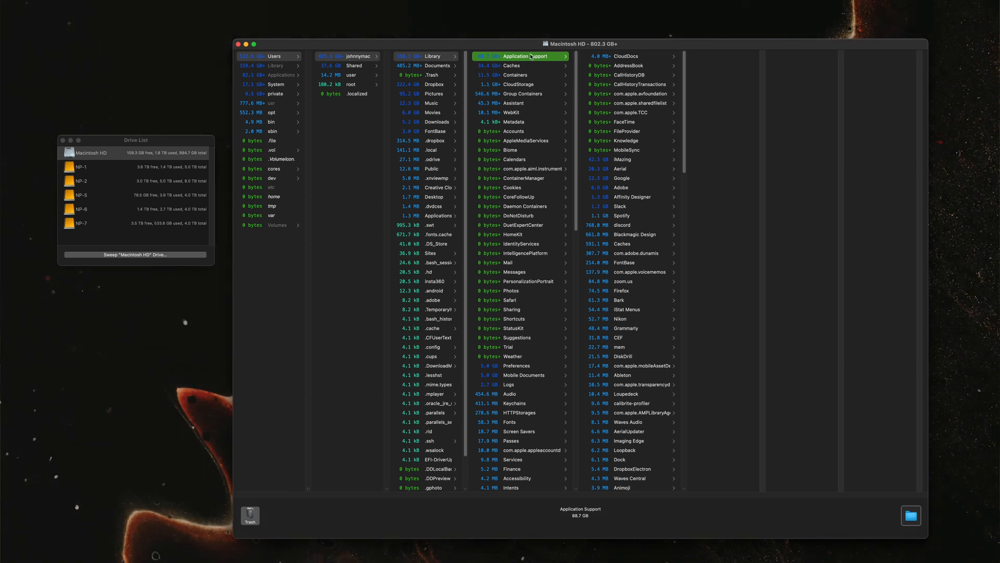
pyautogui.moveTo(527, 60)
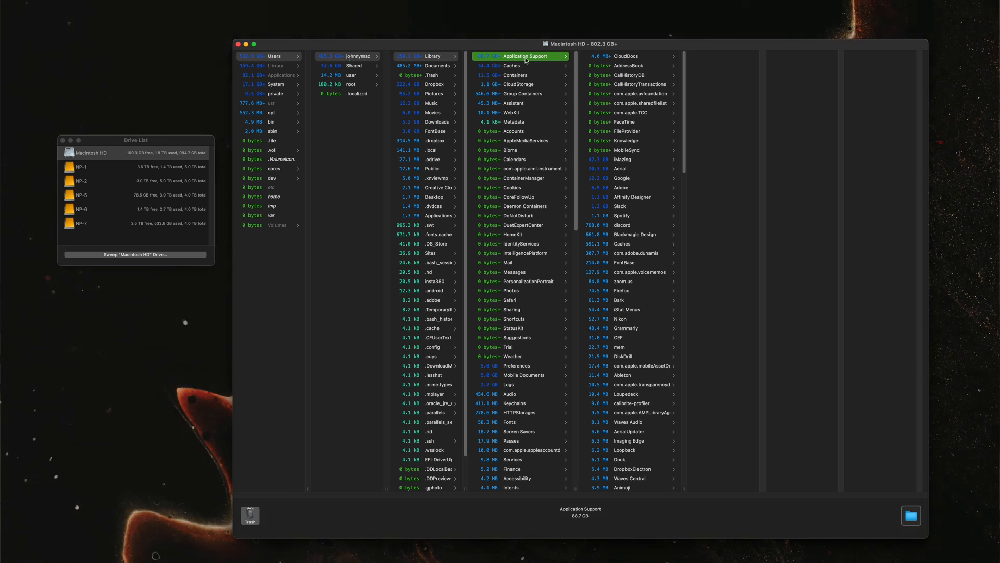